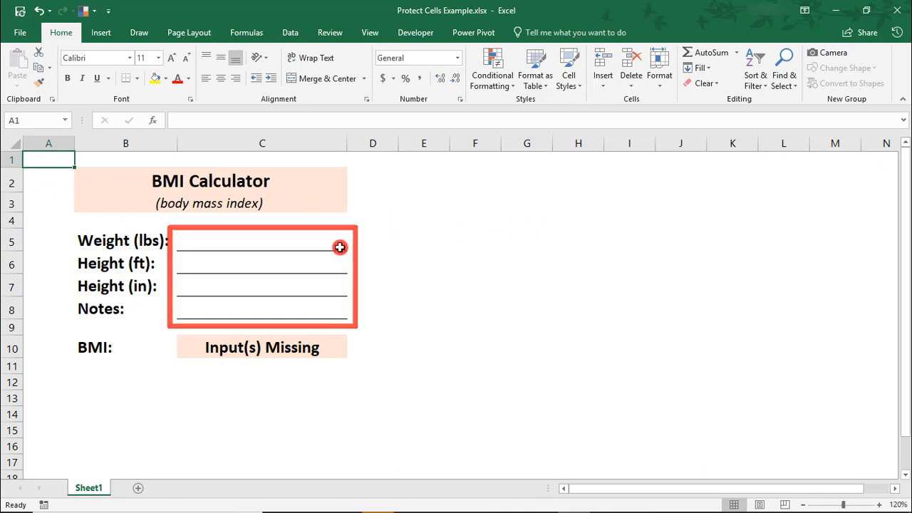
# Inspect the BMI formula in C10 and select the input cells C5:C8.
pyautogui.click(262, 347)
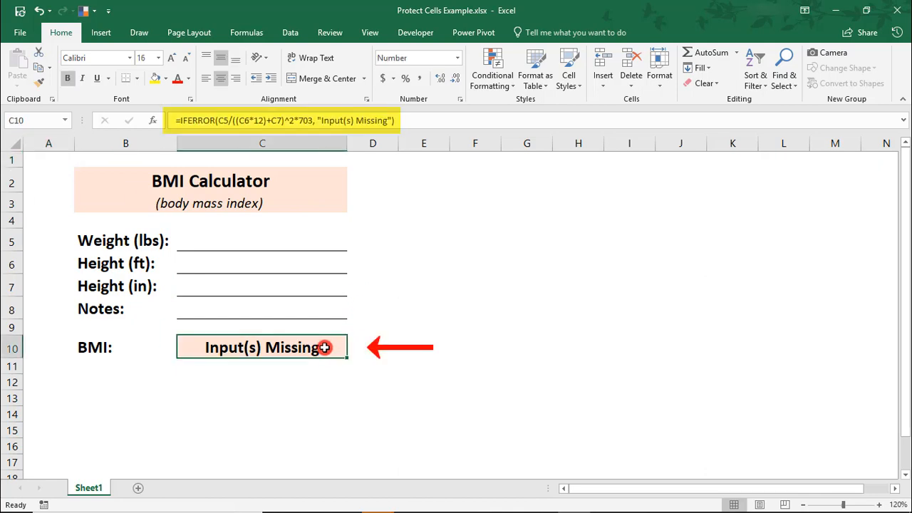
pyautogui.moveTo(368, 348)
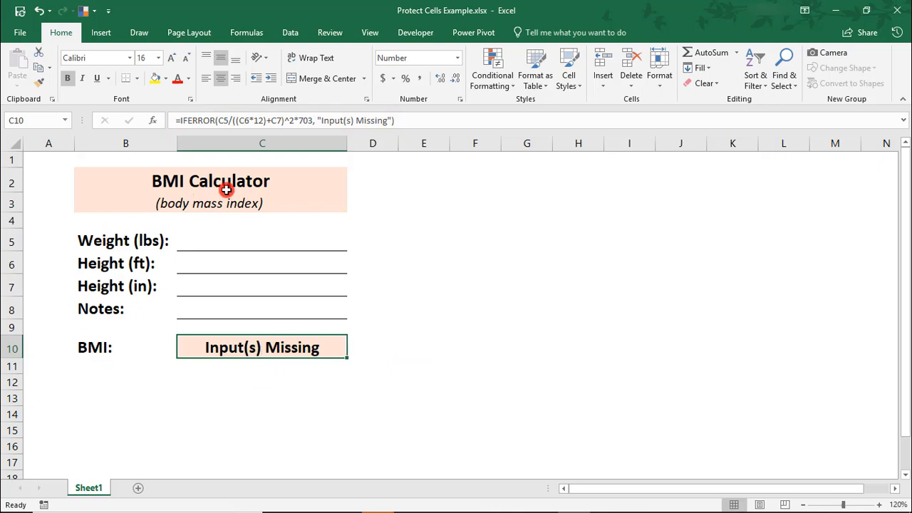
pyautogui.click(262, 241)
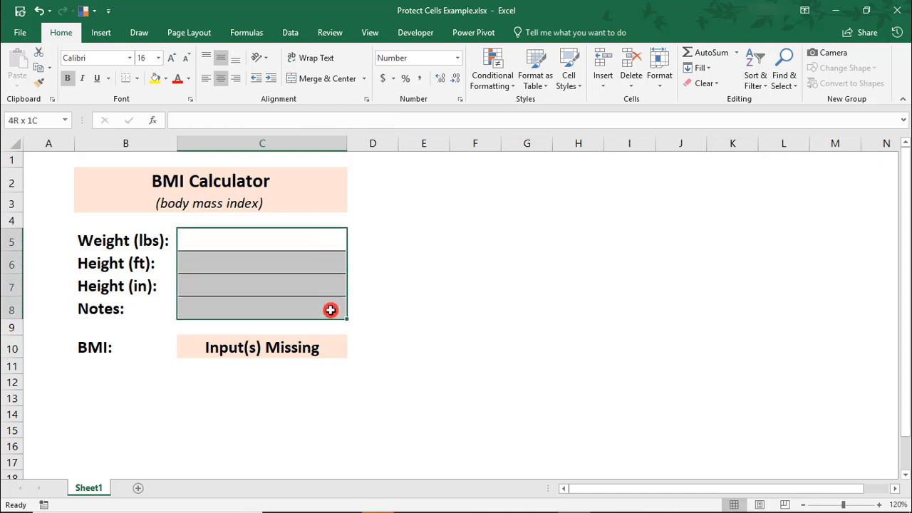
pyautogui.click(262, 239)
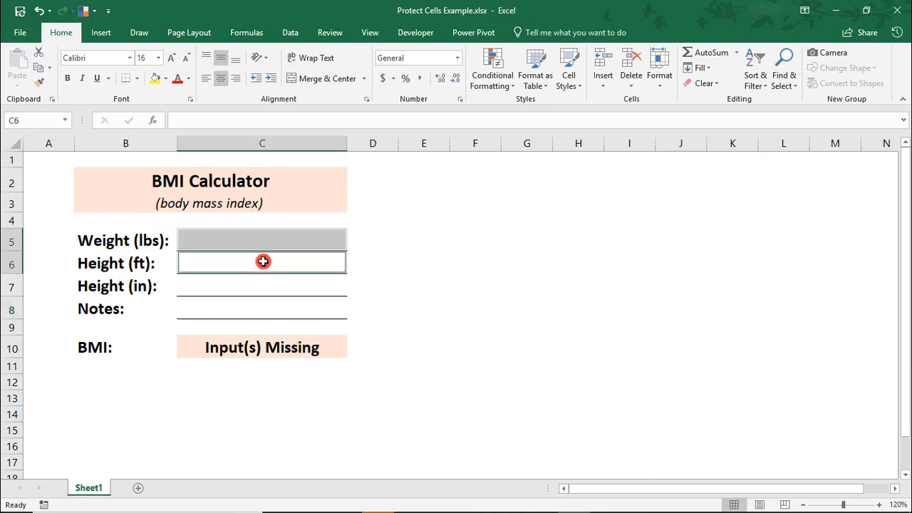
pyautogui.click(262, 307)
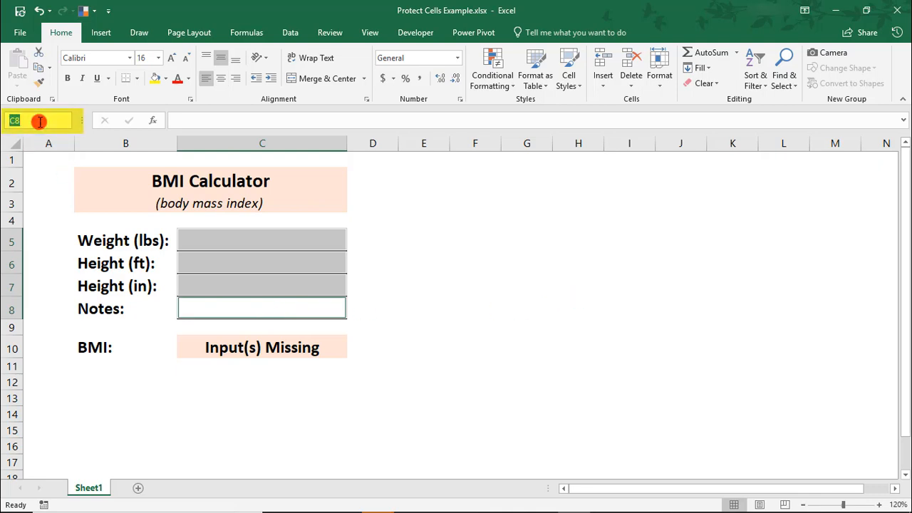
pyautogui.write('unloc')
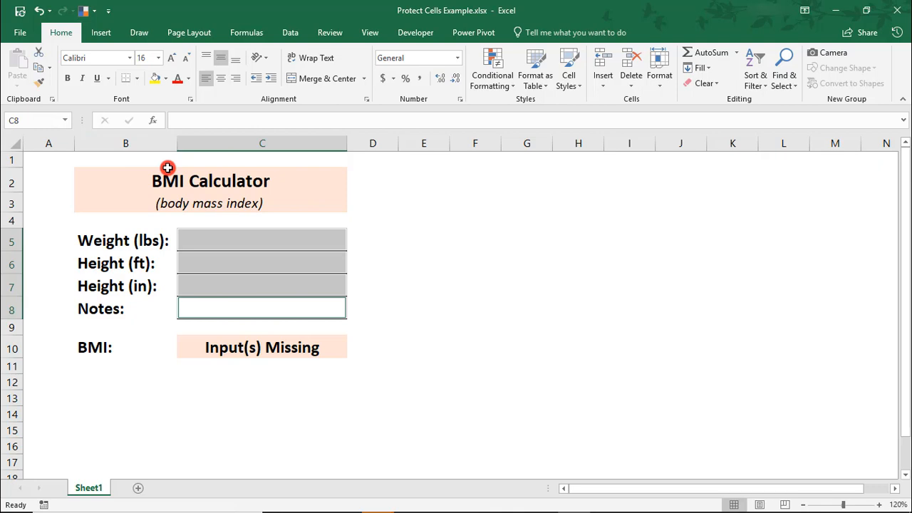
pyautogui.click(49, 160)
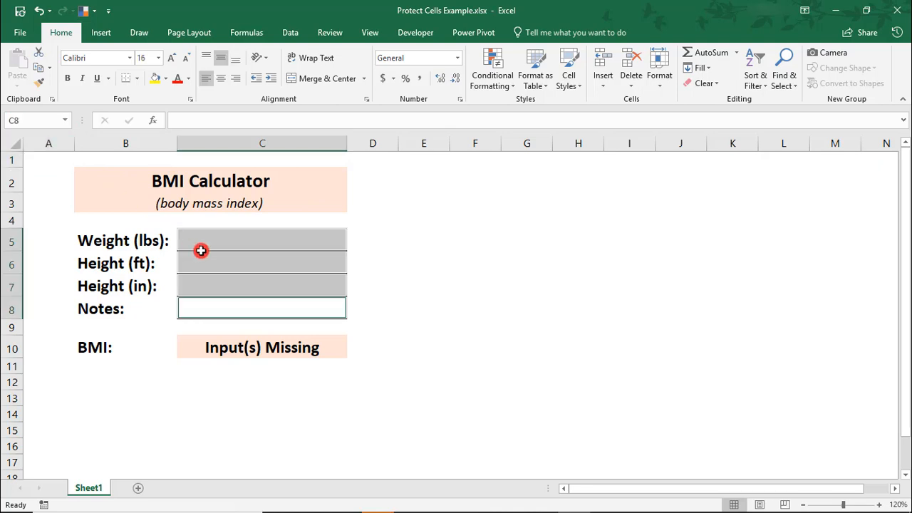
# Clear the Locked setting for C5:C8 in Format Cells > Protection.
pyautogui.rightClick(201, 251)
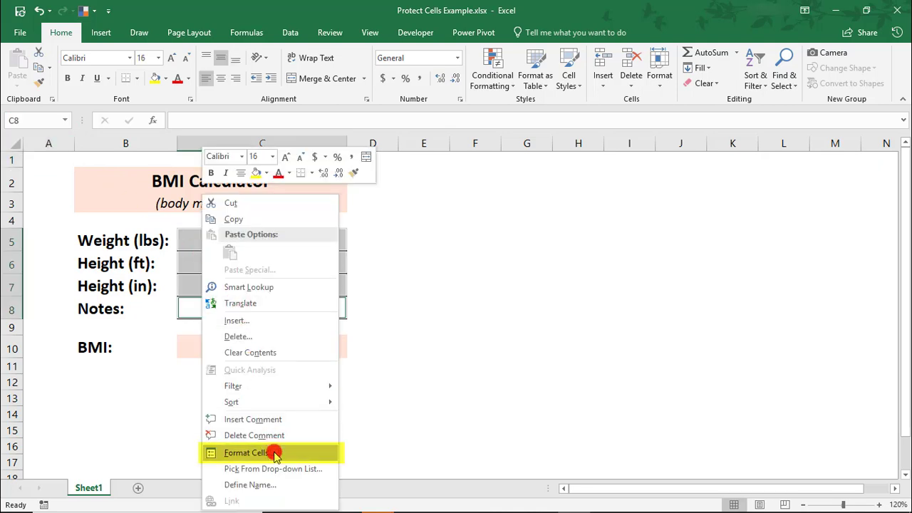
pyautogui.click(248, 453)
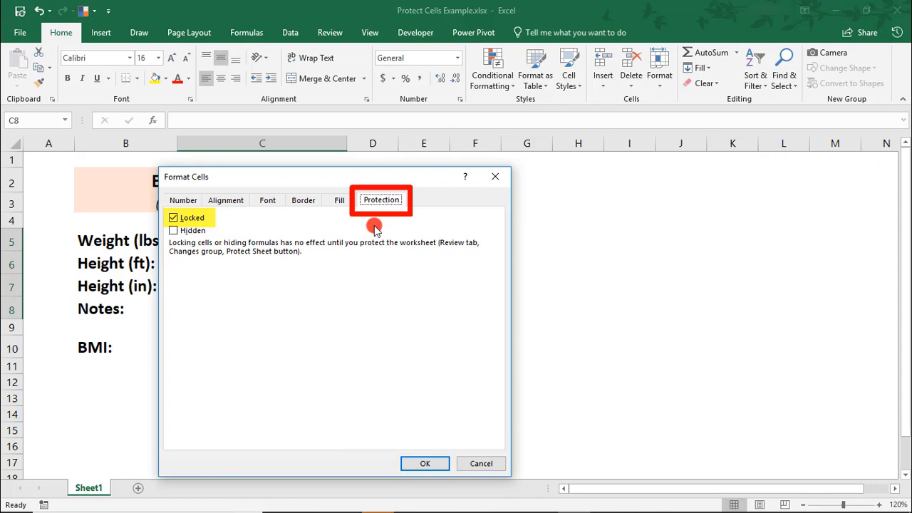
pyautogui.click(174, 217)
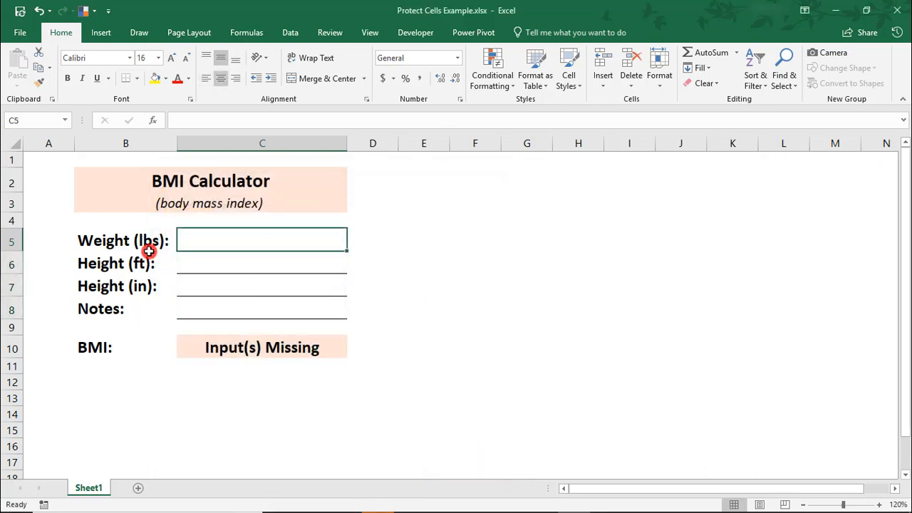
# Check that label cell B5 is still locked, then show the Review commands.
pyautogui.click(126, 239)
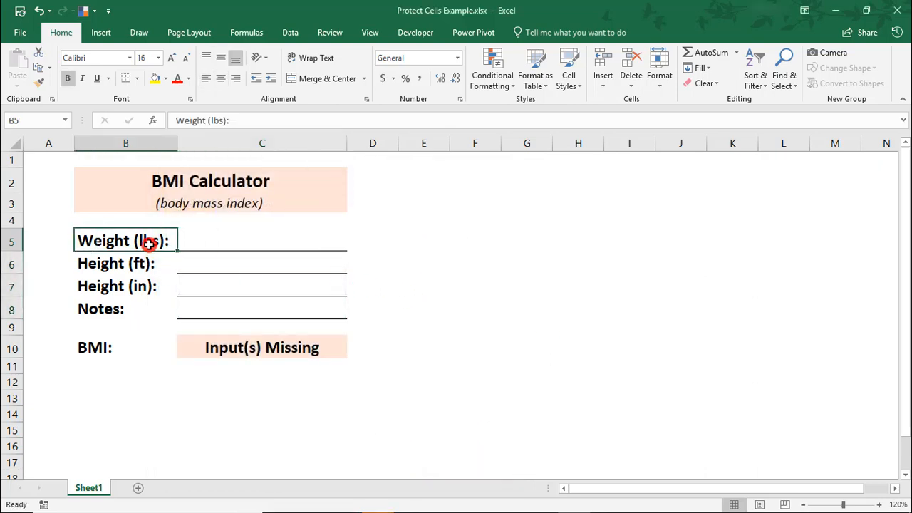
pyautogui.write('jkjkljl')
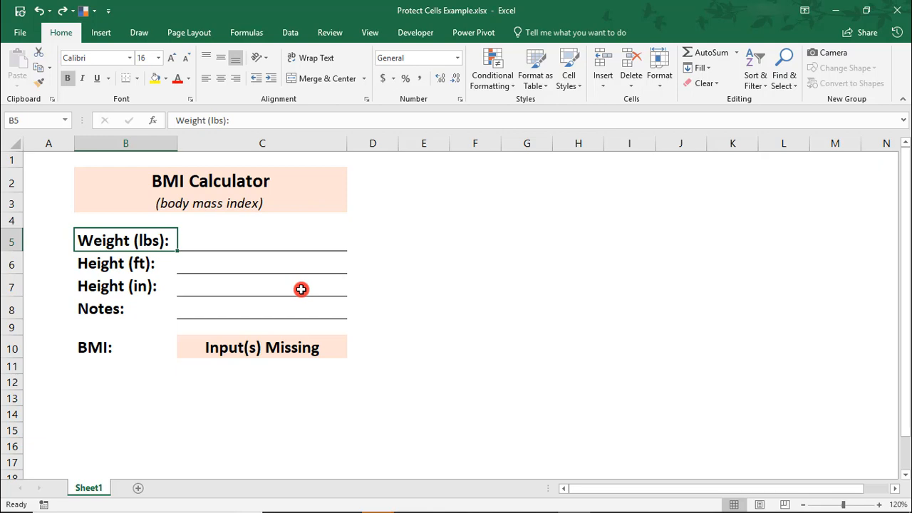
pyautogui.moveTo(354, 190)
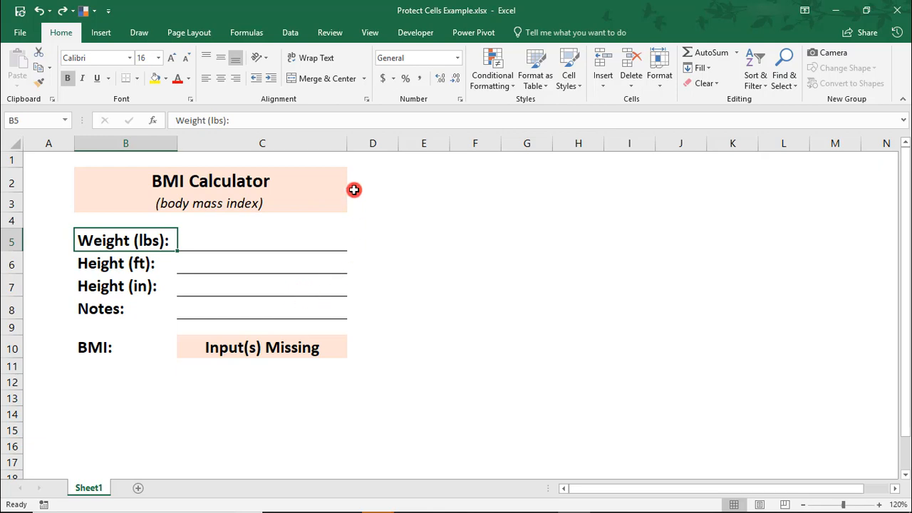
pyautogui.click(331, 32)
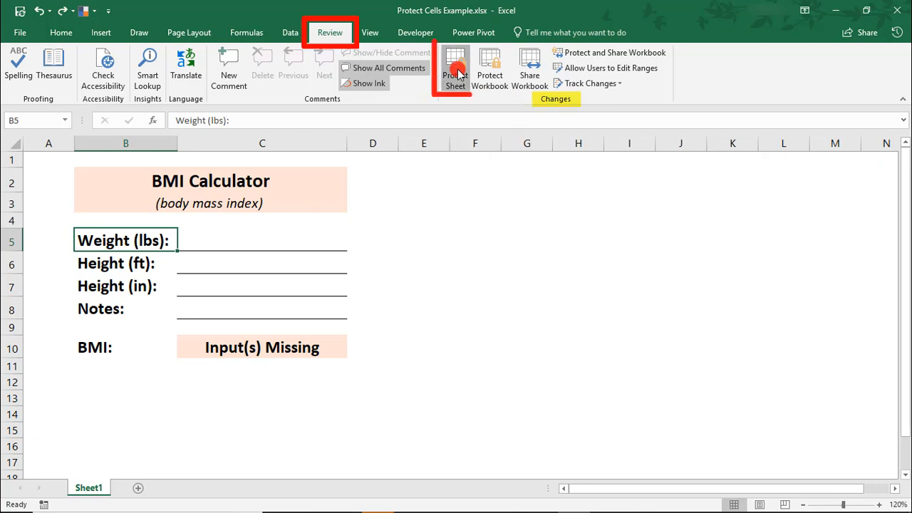
# Protect the sheet with default options so only the unlocked inputs stay editable.
pyautogui.click(454, 69)
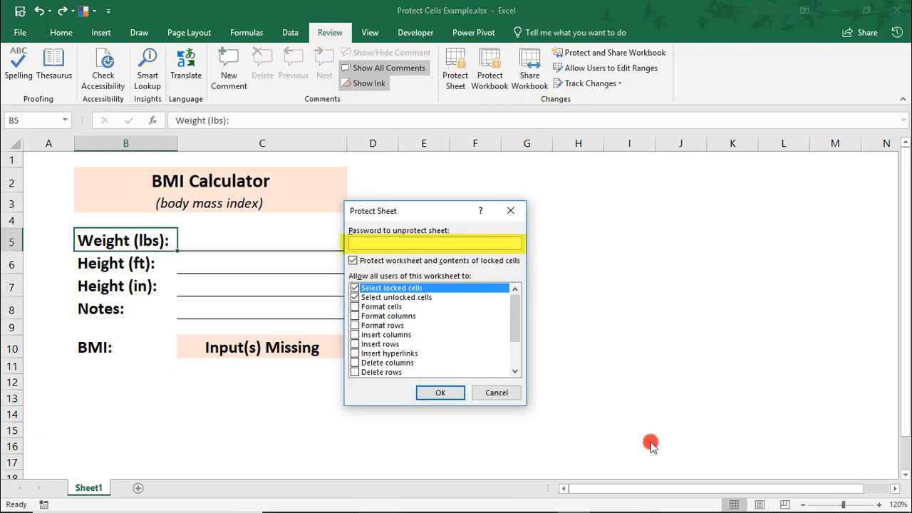
pyautogui.click(435, 242)
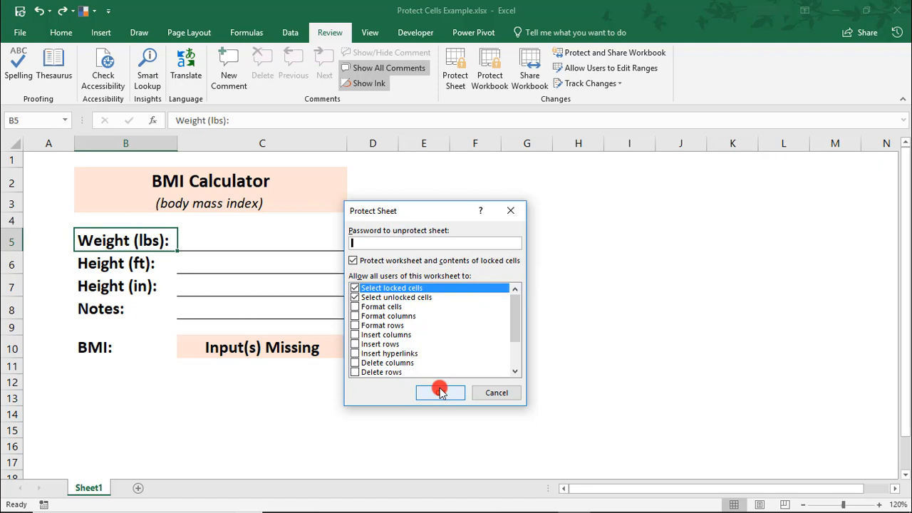
pyautogui.click(440, 393)
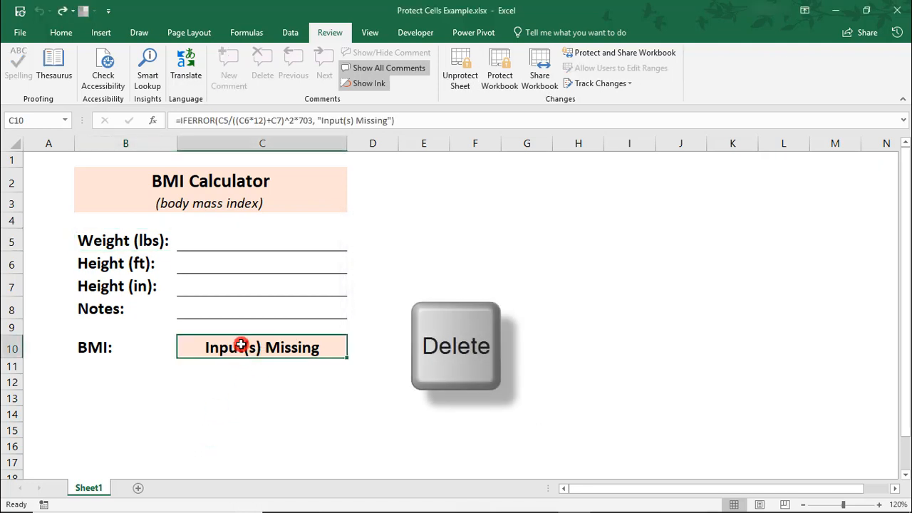
pyautogui.moveTo(102, 274)
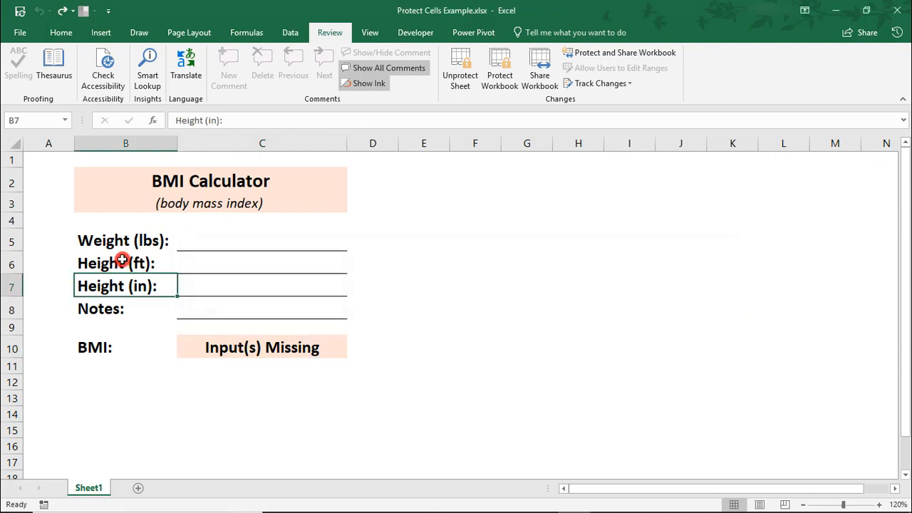
# Enter 120 lbs in the weight input and begin typing a note in C8.
pyautogui.write('120')
pyautogui.click(262, 262)
pyautogui.write('5')
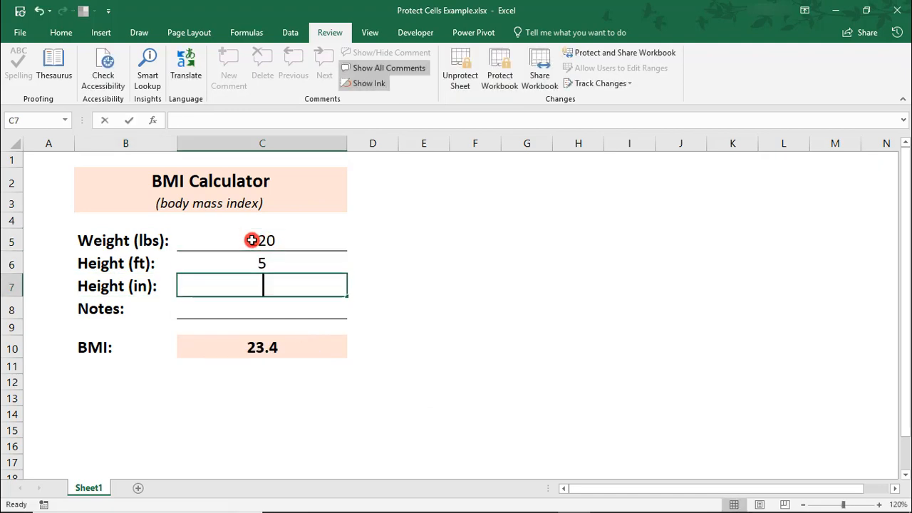
pyautogui.write('we')
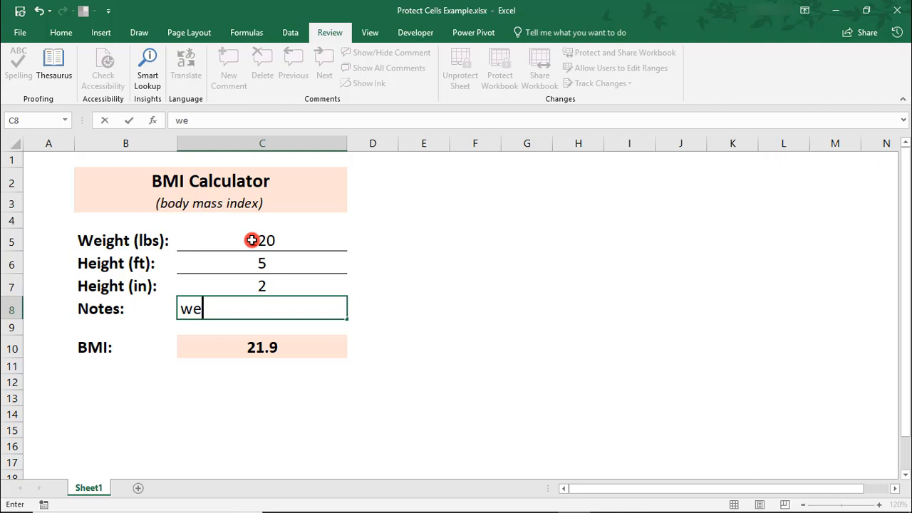